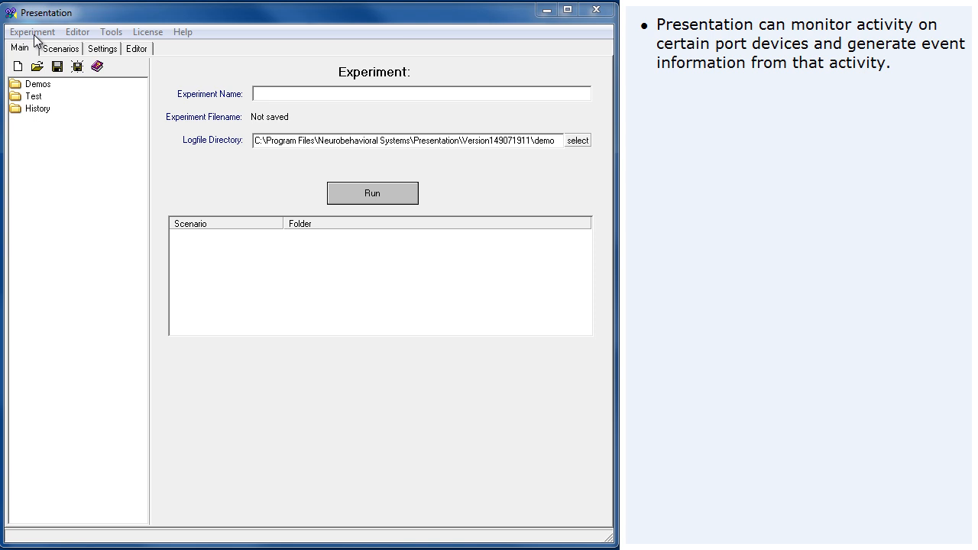
Bring up the Port Settings window from the Settings Port panel.
left_click(31, 34)
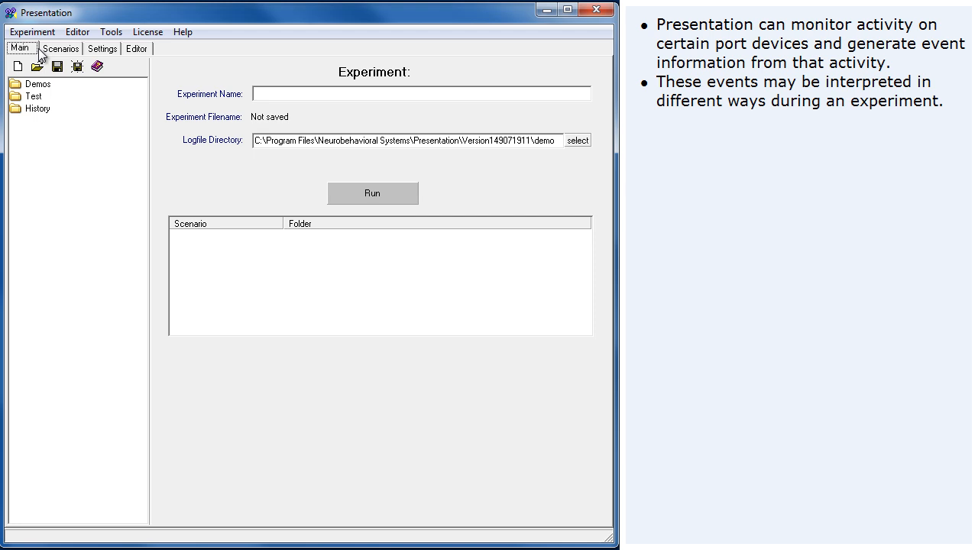
mouse_move(97, 49)
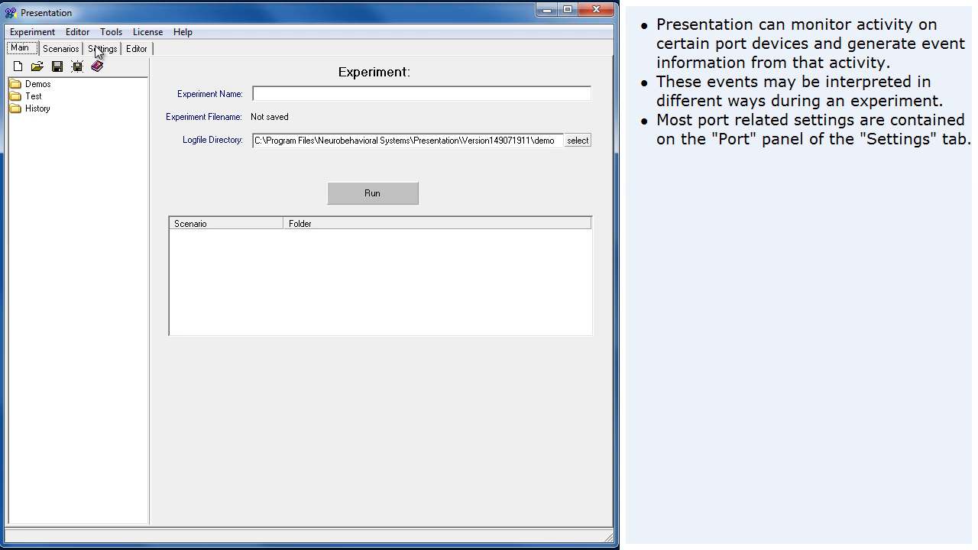
left_click(107, 49)
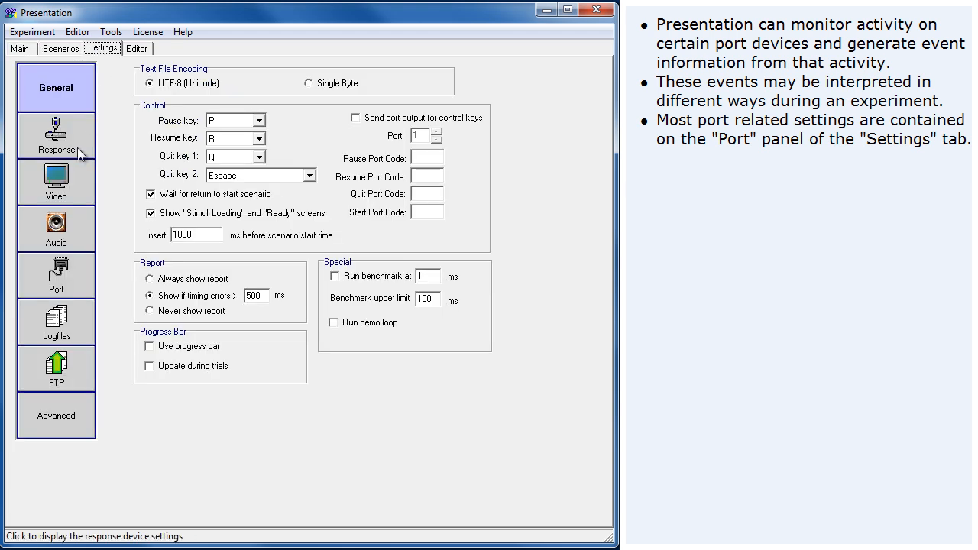
left_click(55, 275)
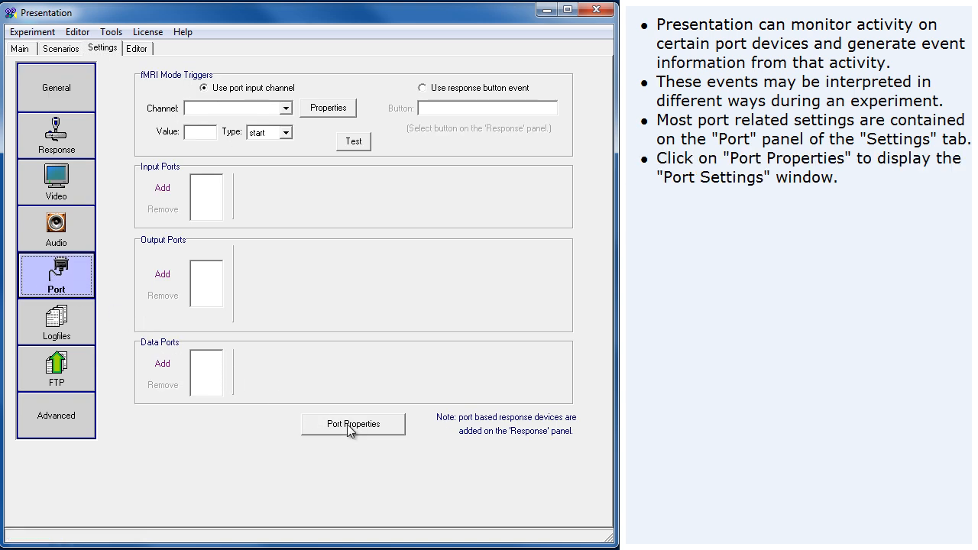
left_click(352, 423)
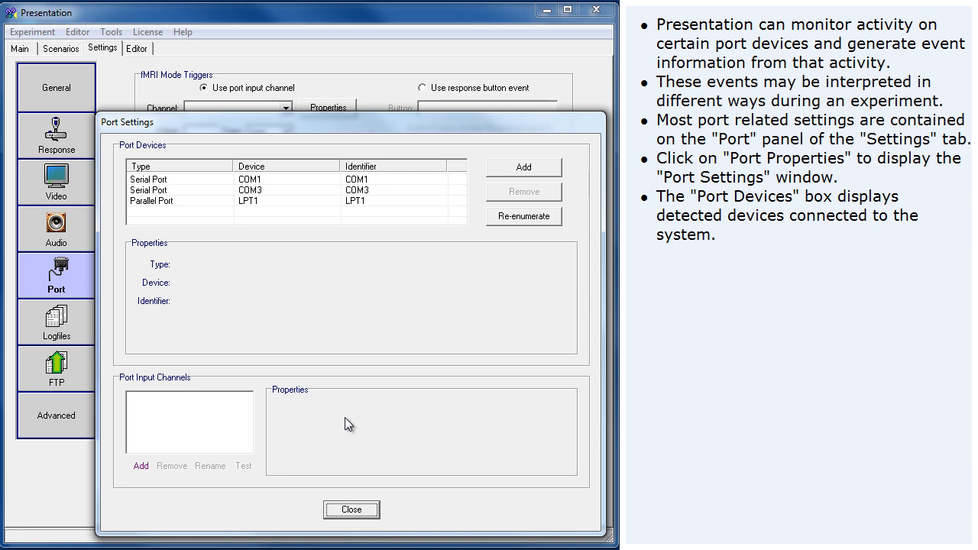
Inspect the detected COM1 serial and LPT1 parallel port devices.
left_click(260, 180)
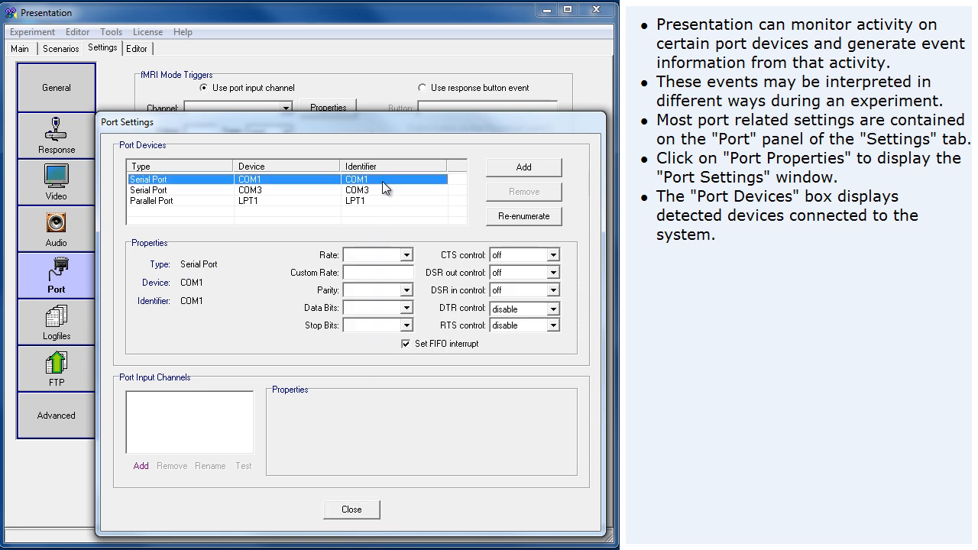
left_click(367, 189)
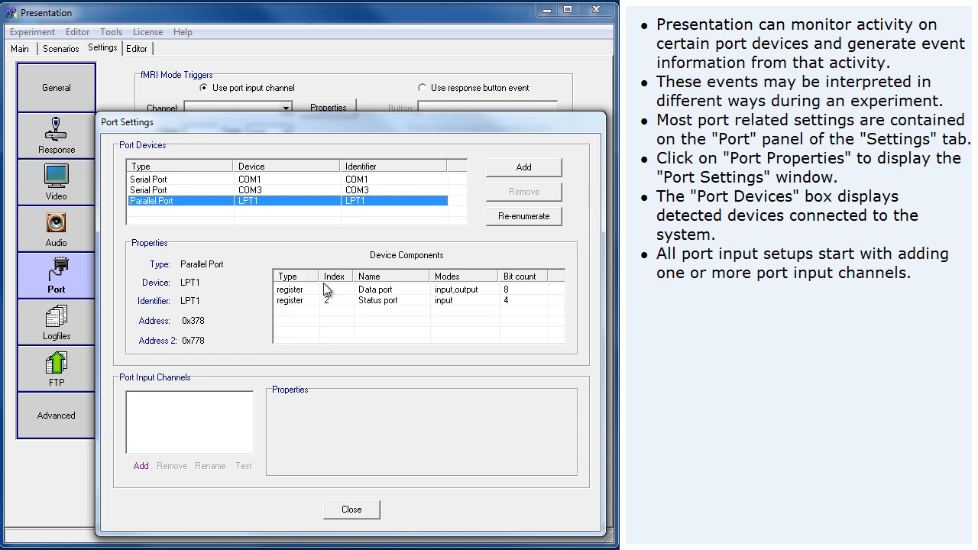
Add a port input channel named 'interface box' and choose its port (COM3).
left_click(137, 467)
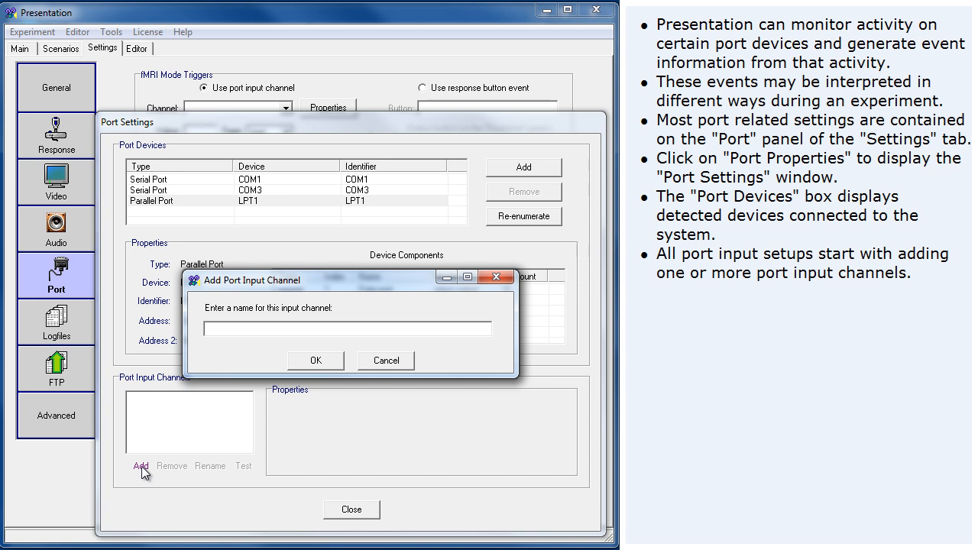
type("interface box")
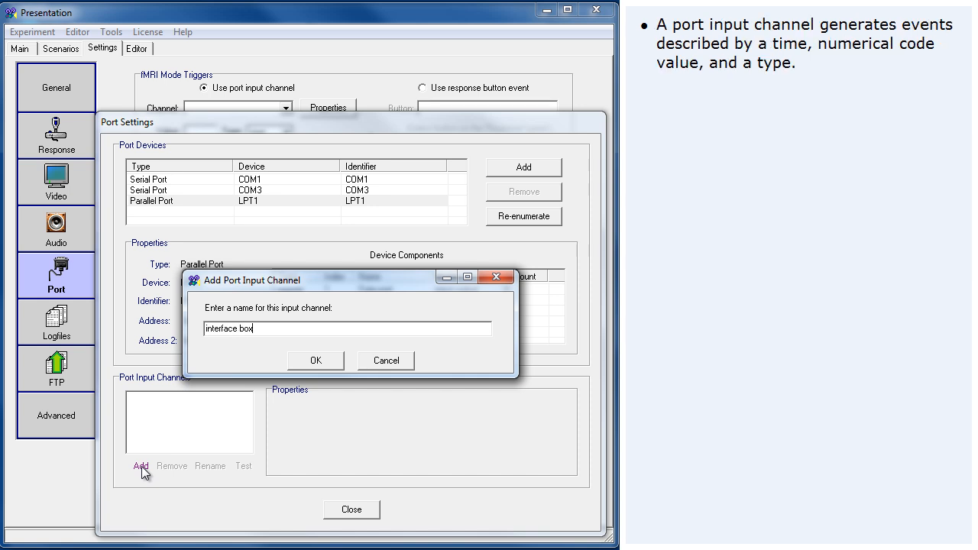
left_click(314, 360)
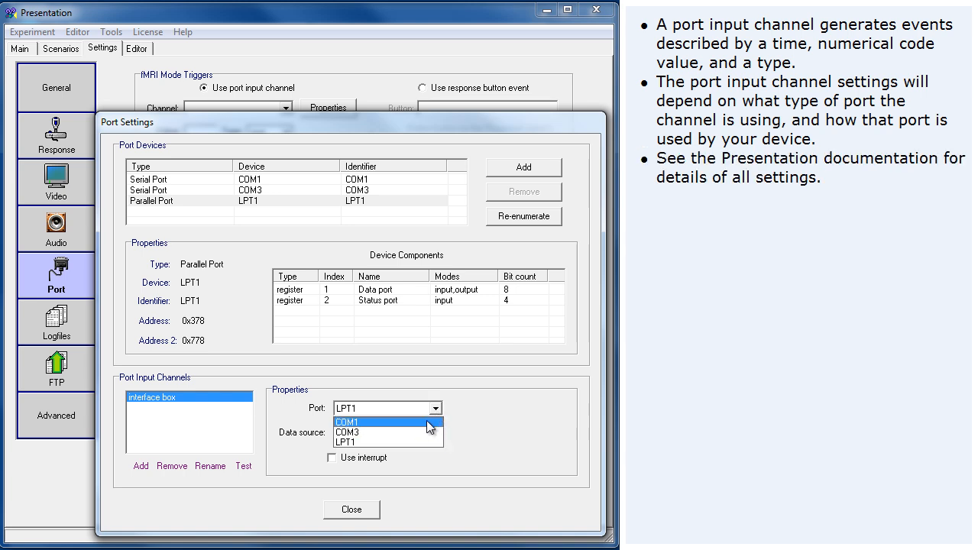
left_click(348, 433)
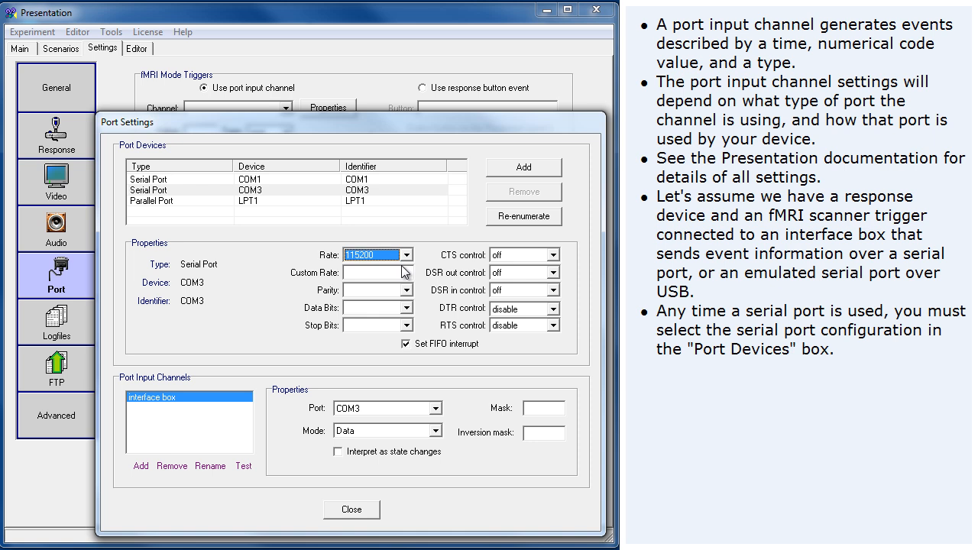
Set COM3 to parity none, 8 data bits and 1 stop bit alongside 115200 rate.
left_click(409, 290)
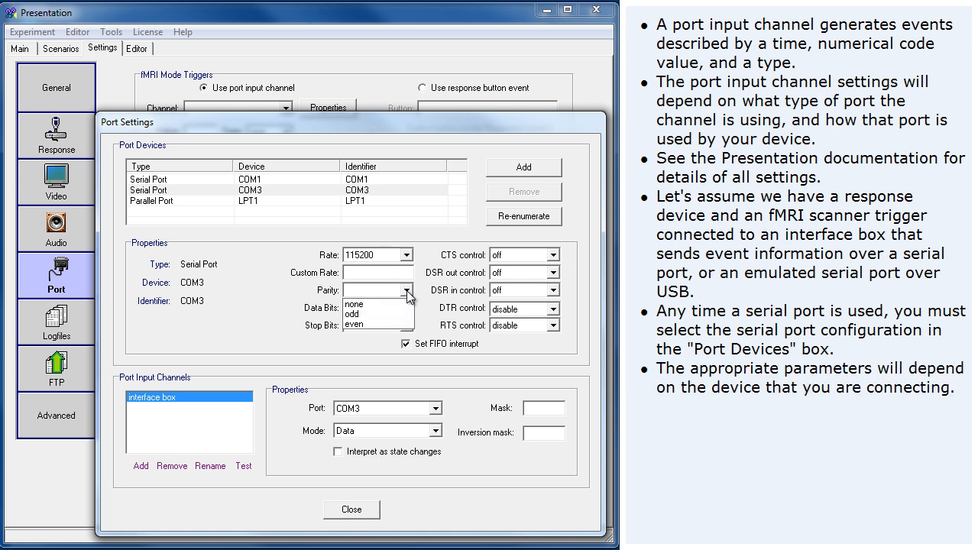
left_click(367, 304)
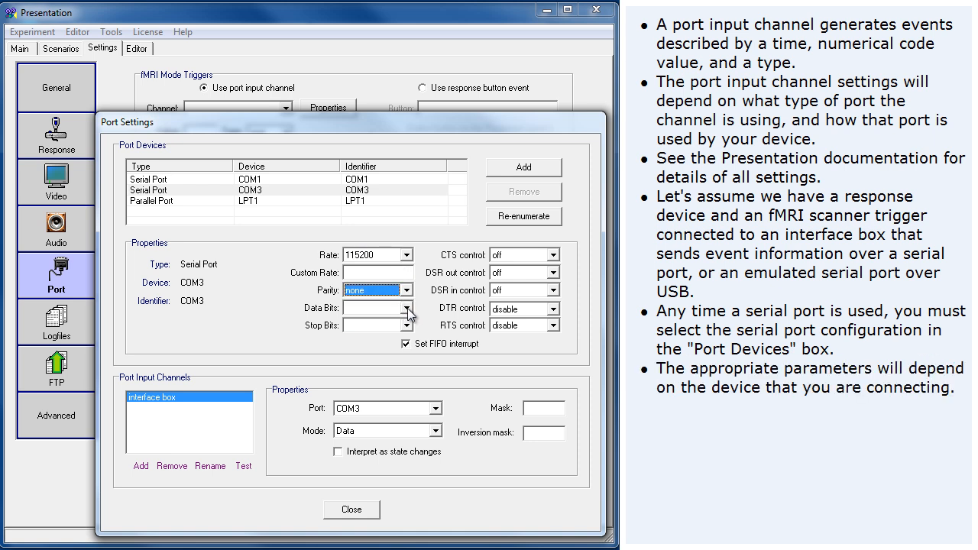
left_click(409, 308)
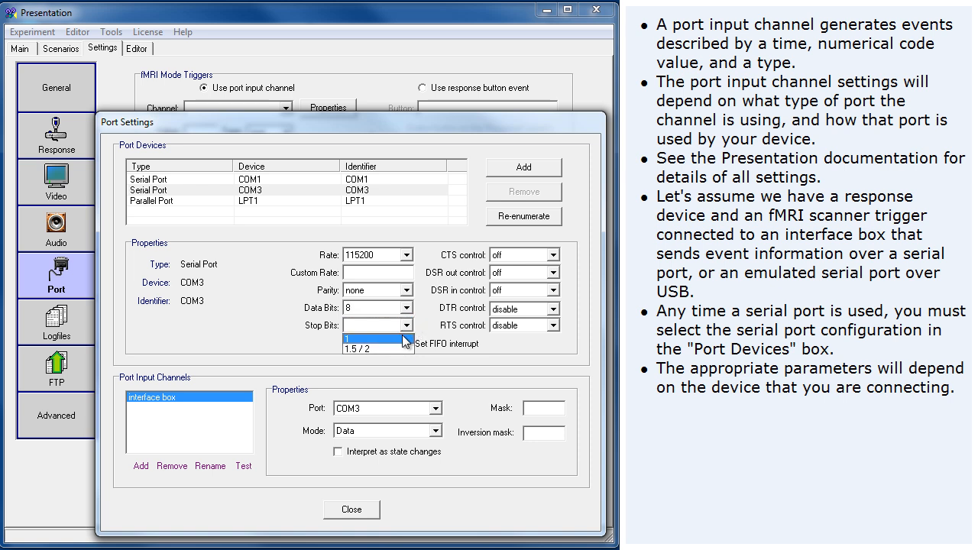
left_click(370, 339)
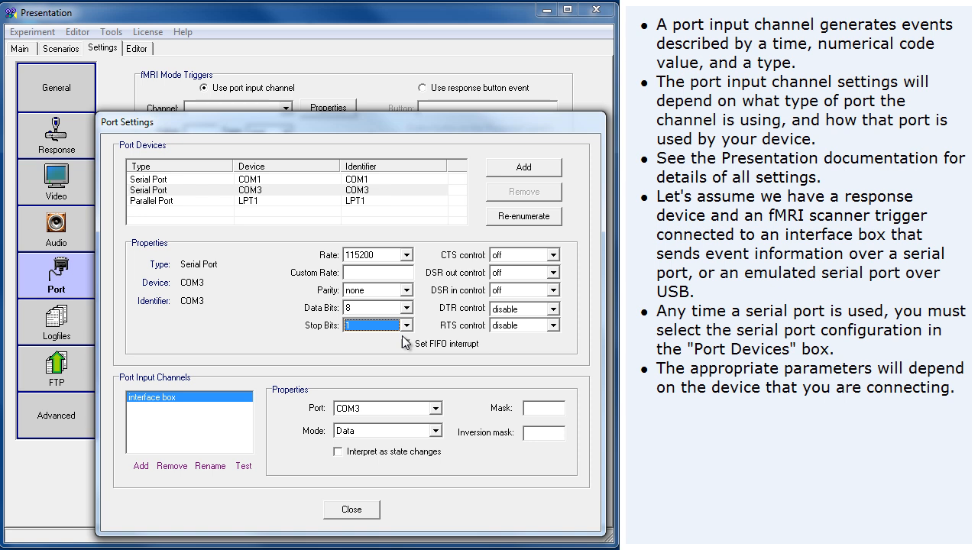
left_click(406, 343)
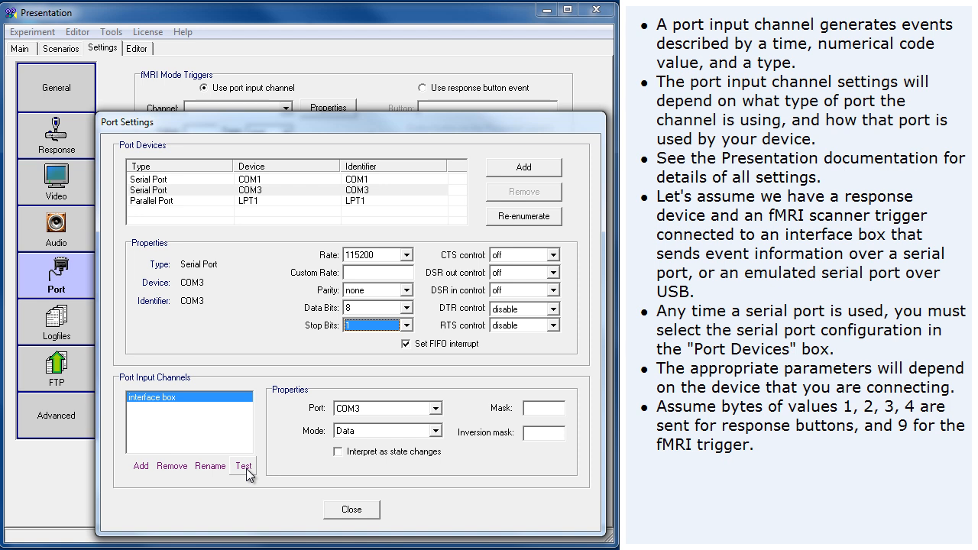
Run the input channel test on interface box, dismiss it and close Port Settings.
left_click(243, 466)
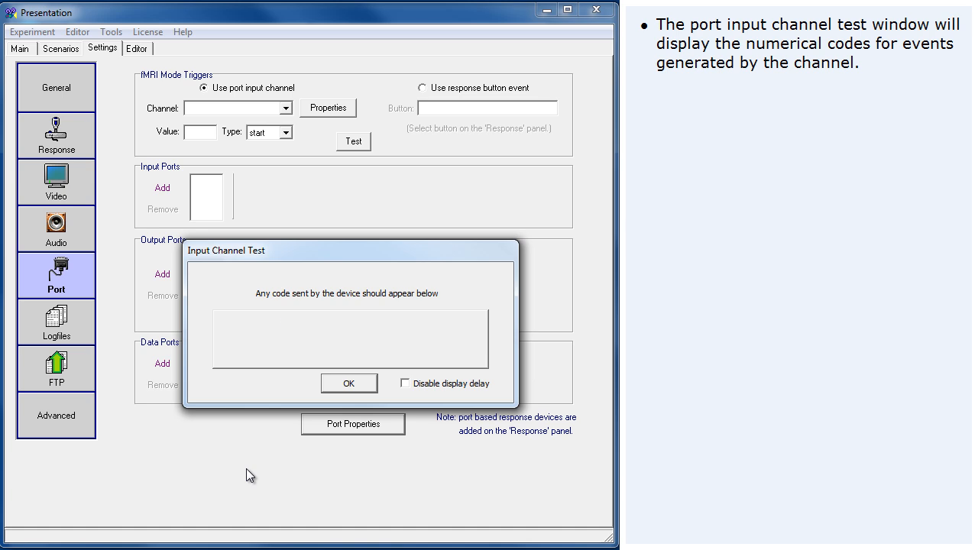
mouse_move(282, 432)
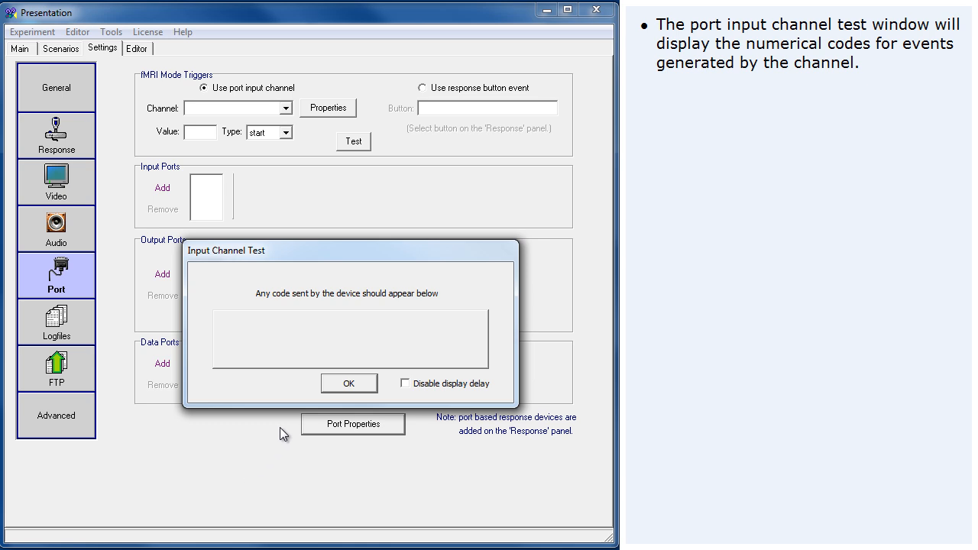
left_click(348, 382)
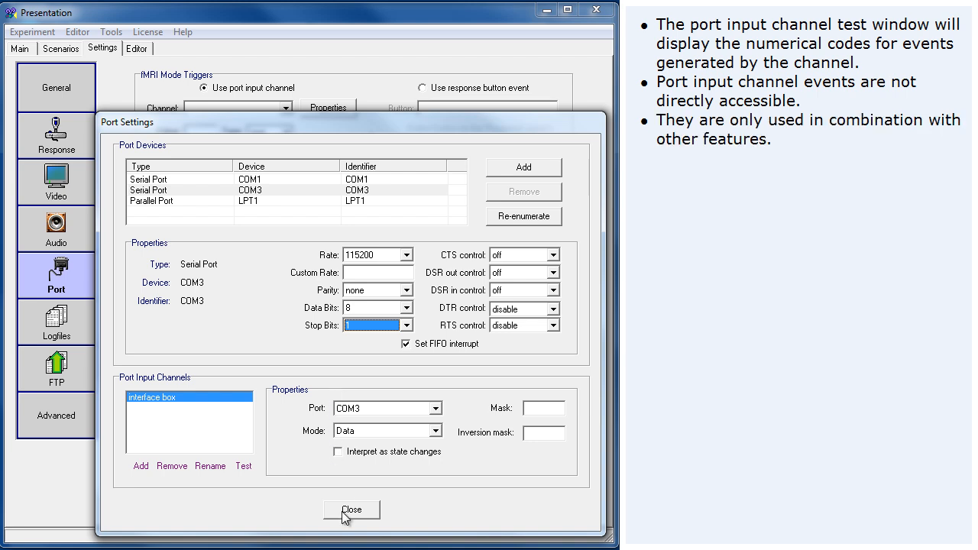
left_click(352, 510)
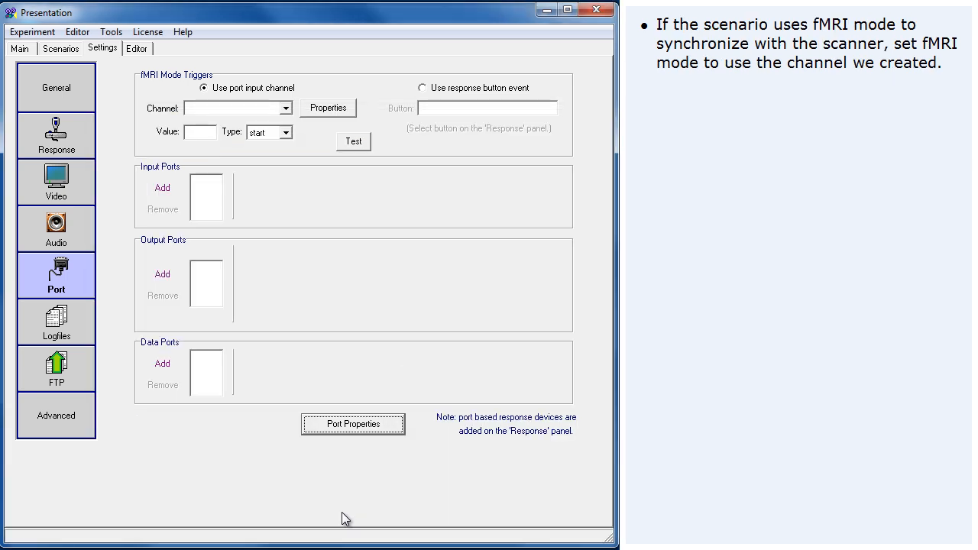
Use interface box as the fMRI trigger channel with value 9 and type start.
left_click(284, 107)
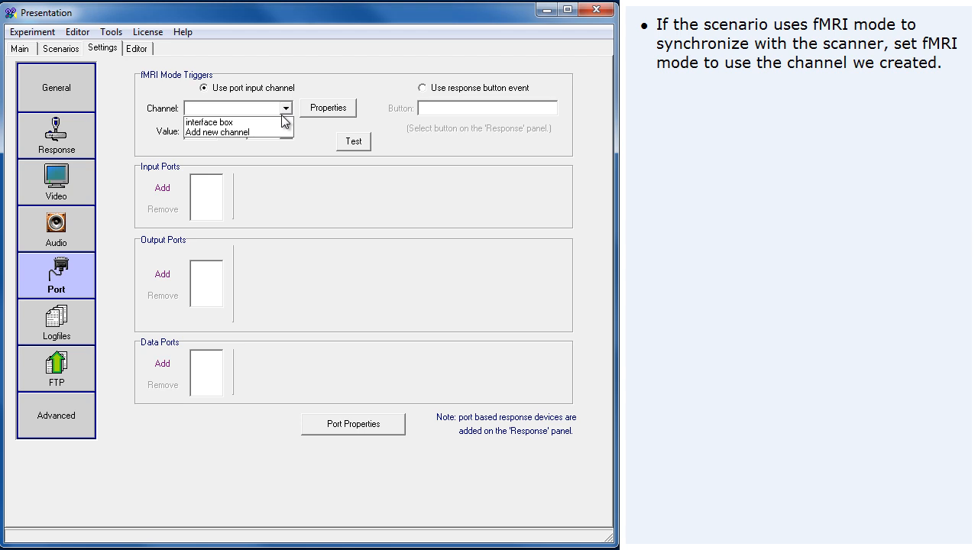
left_click(208, 122)
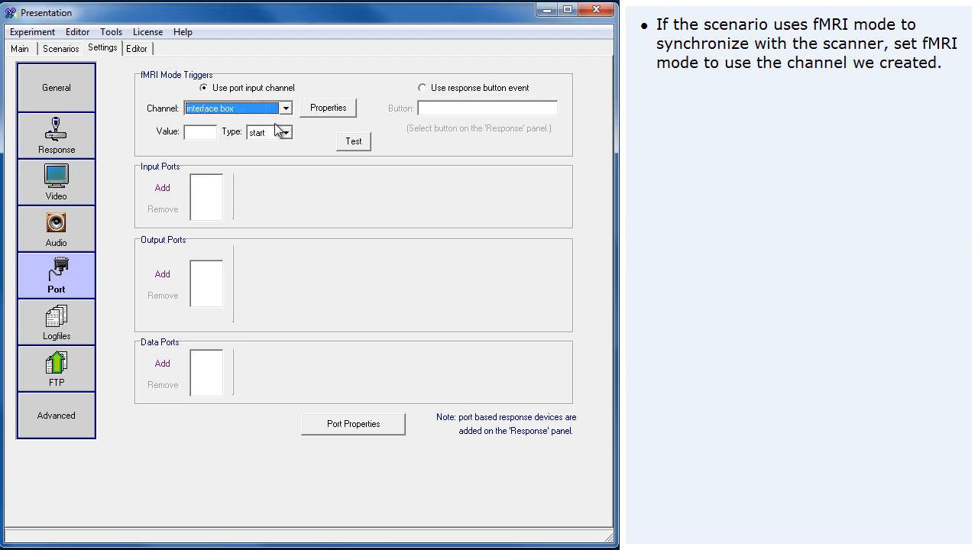
mouse_move(211, 130)
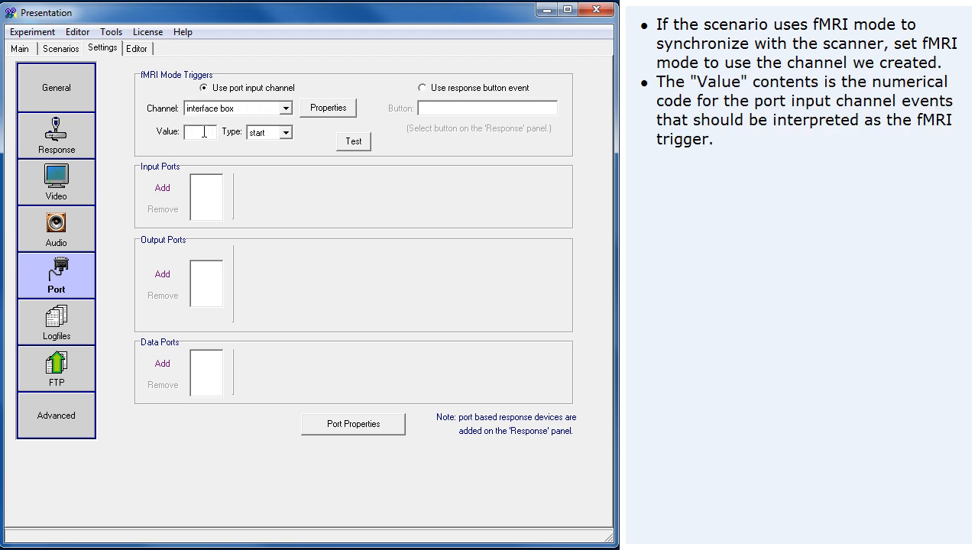
type("9")
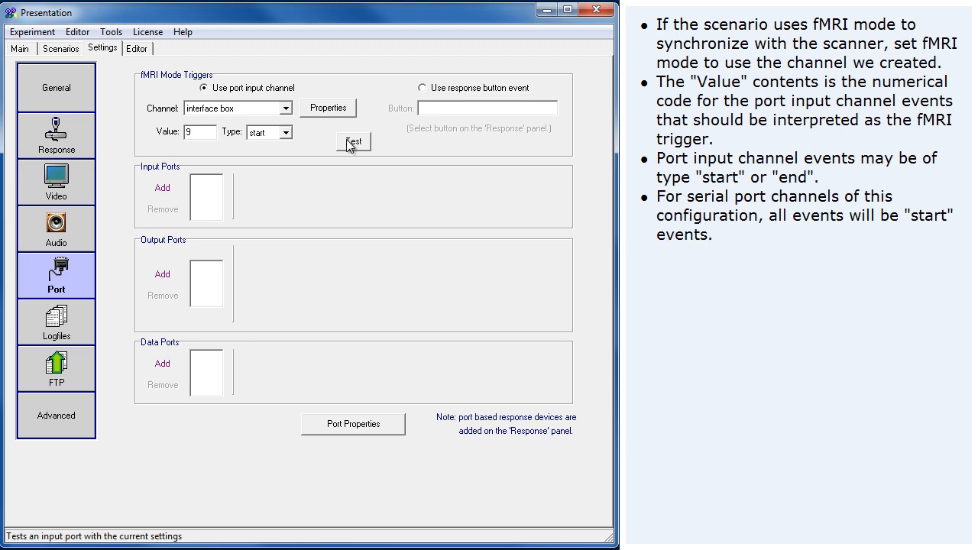
left_click(353, 141)
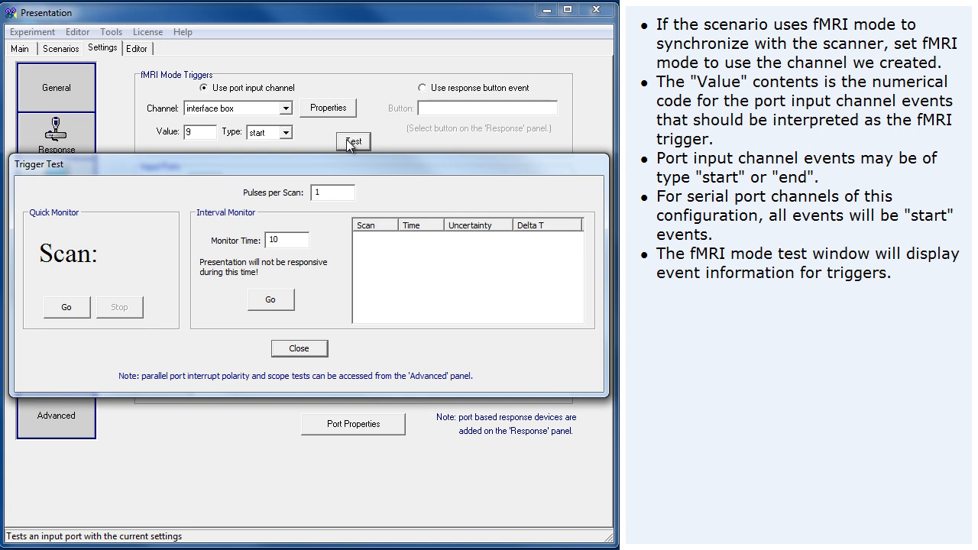
left_click(67, 307)
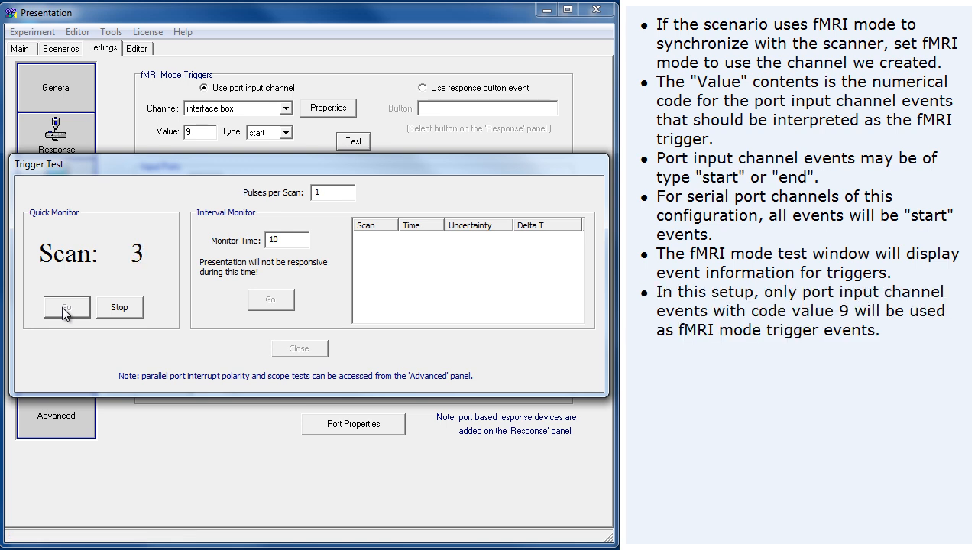
left_click(66, 307)
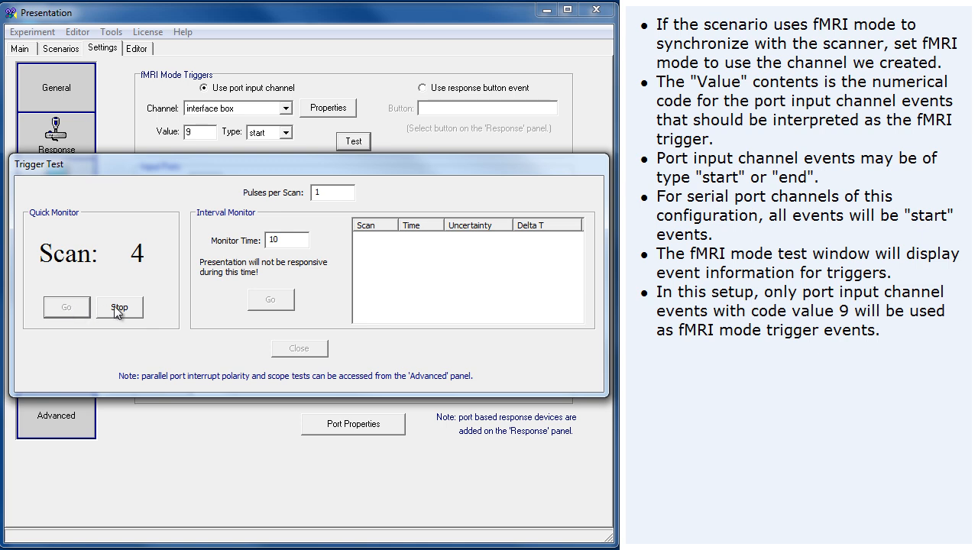
left_click(119, 307)
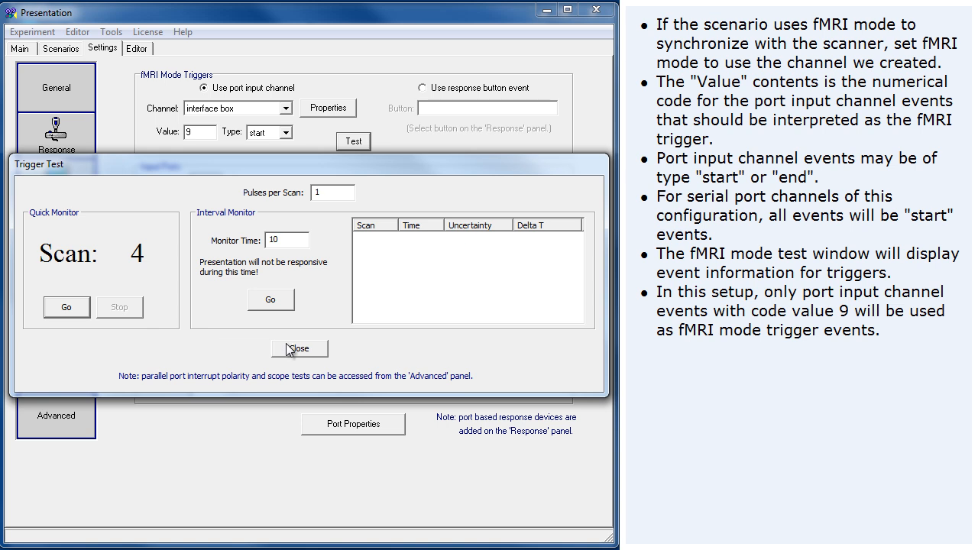
left_click(299, 349)
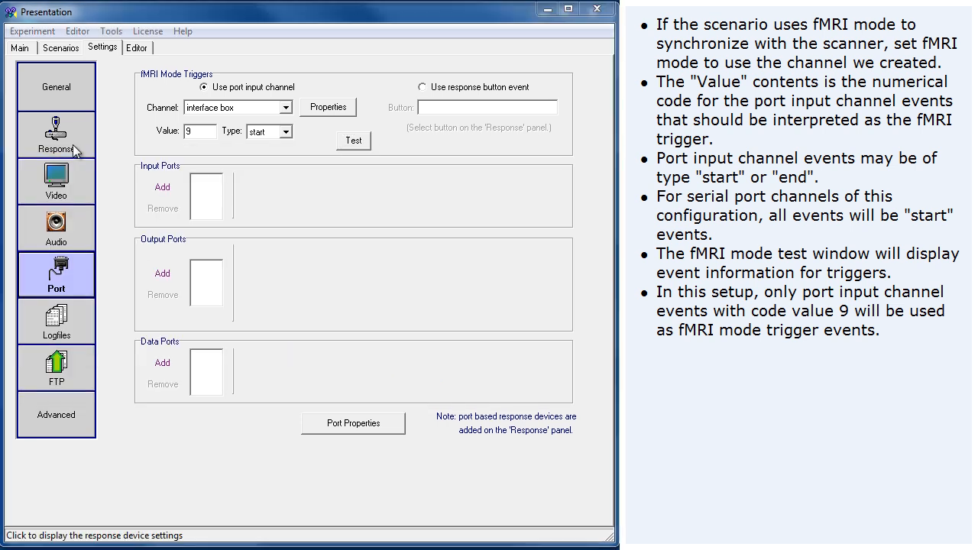
Add Port Device 1 as a response device reading the interface box channel.
left_click(55, 134)
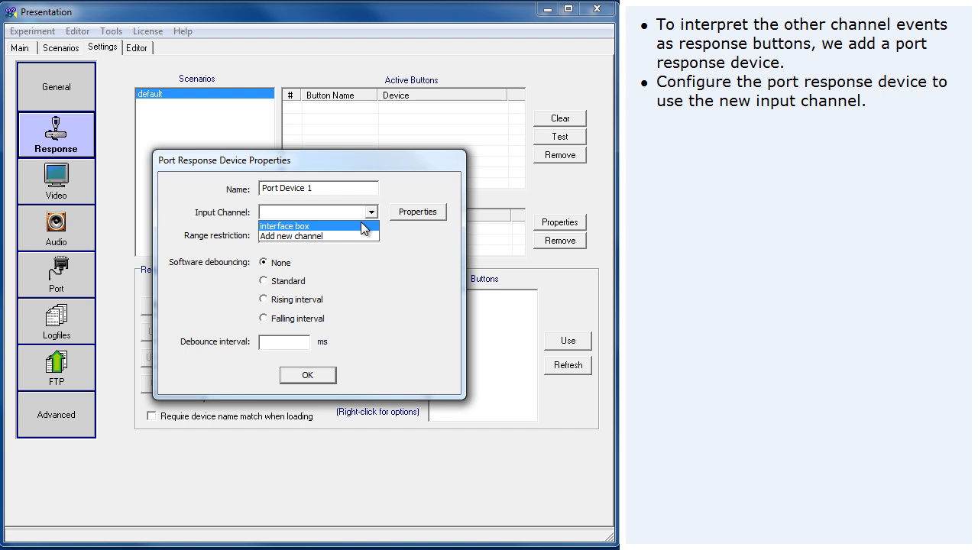
left_click(292, 226)
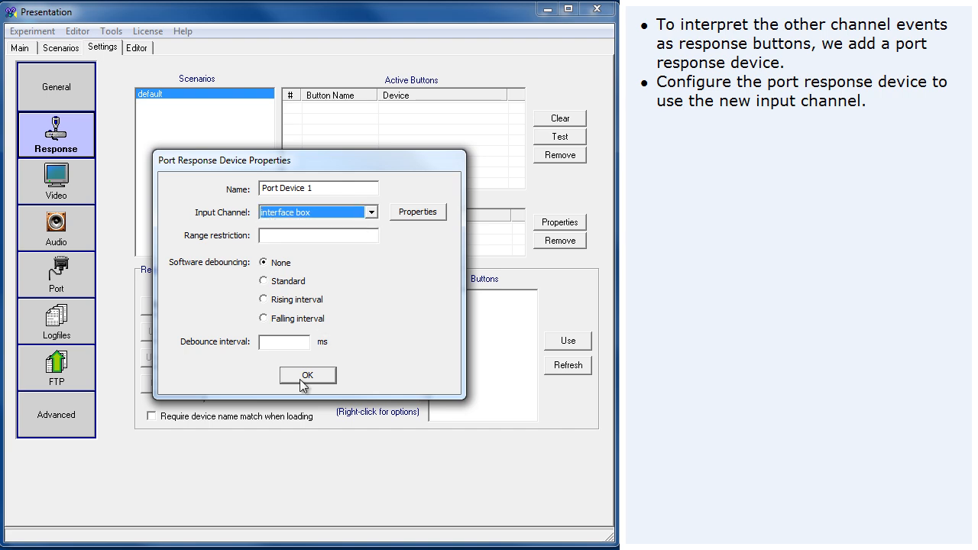
left_click(307, 376)
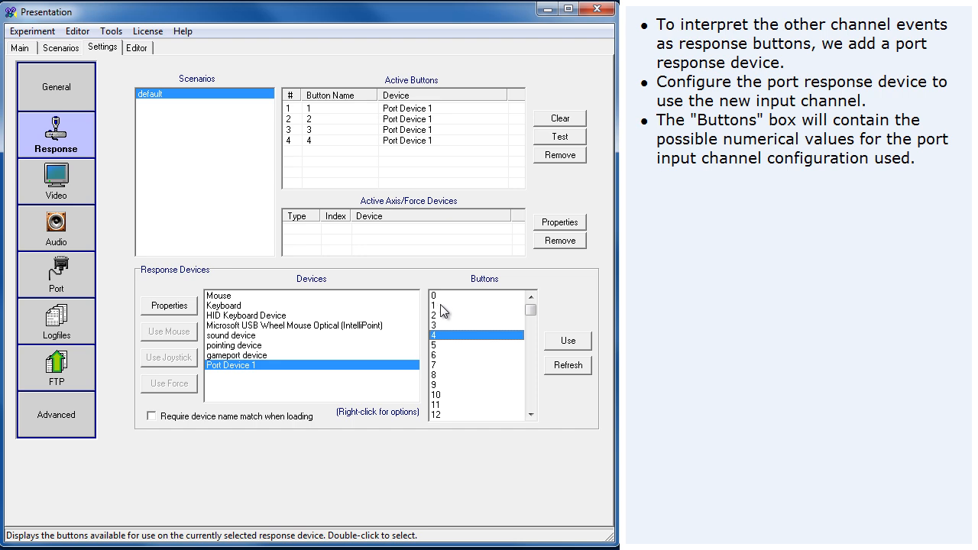
Use buttons 1–4 and run, then close, the button test.
left_click(559, 136)
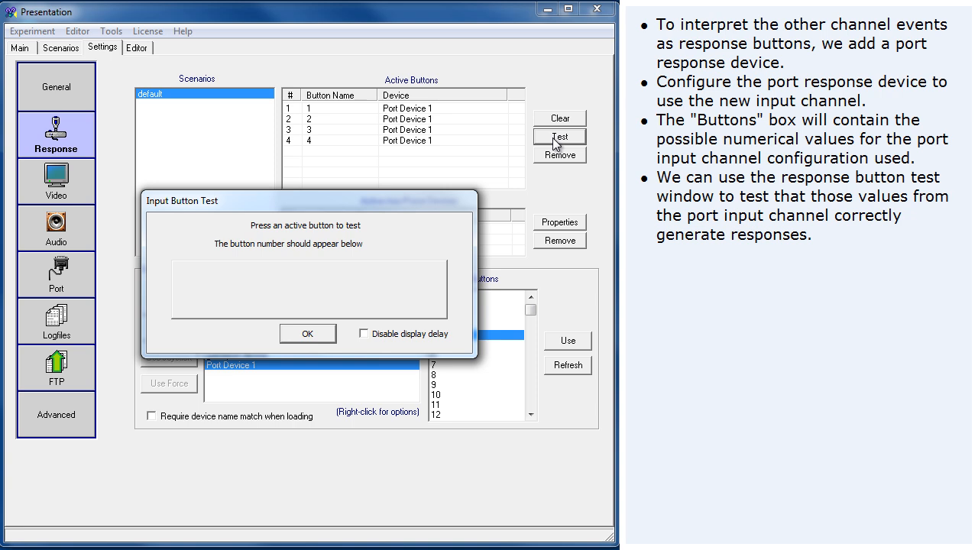
mouse_move(342, 290)
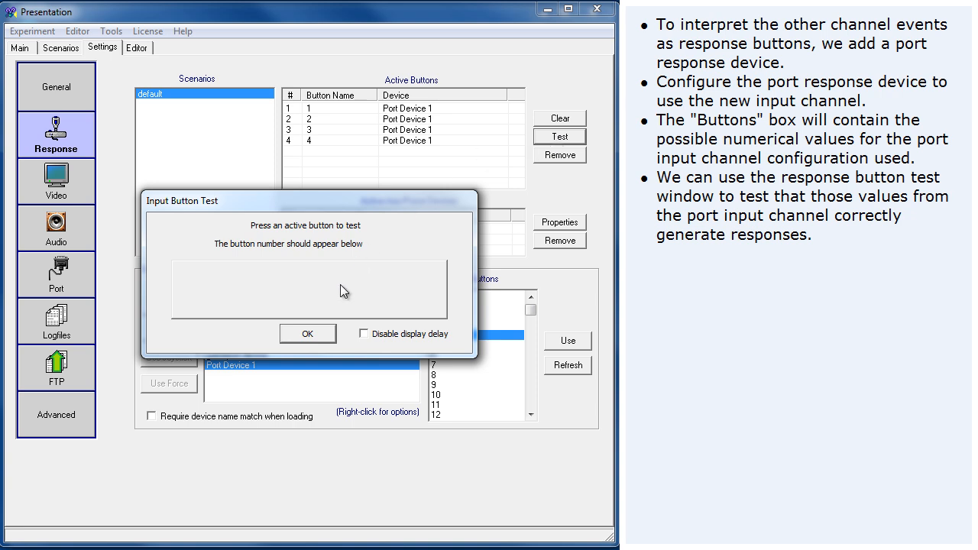
left_click(307, 333)
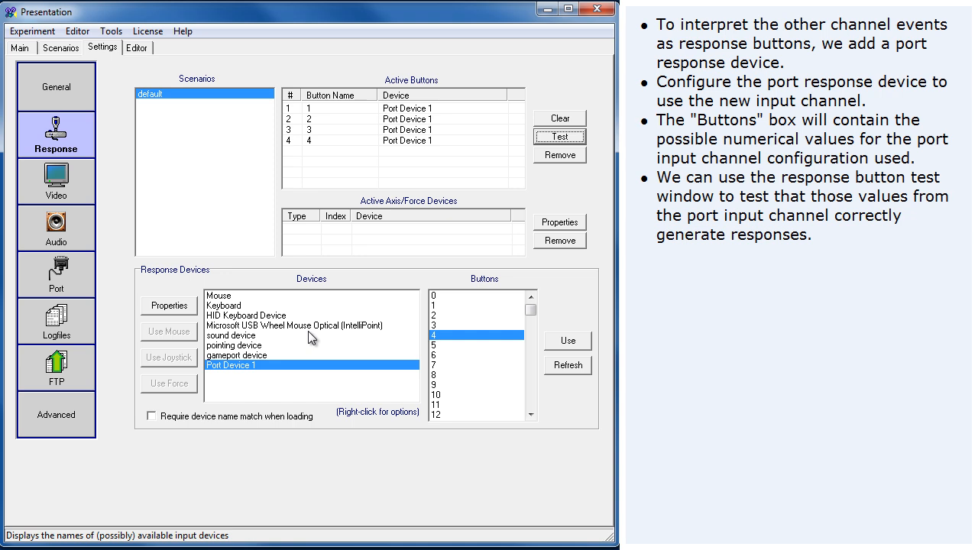
Add an input port on the Port panel assigned to the interface box channel.
left_click(55, 274)
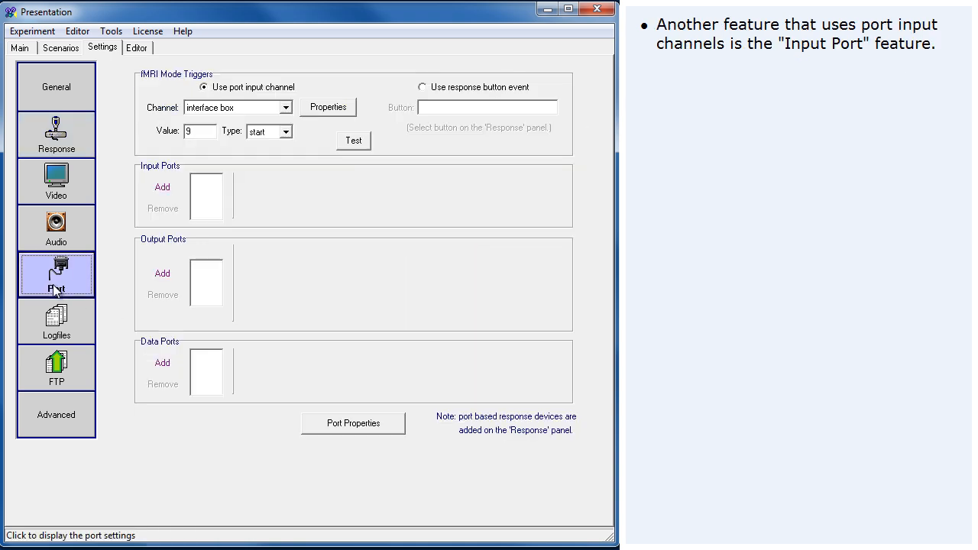
left_click(162, 186)
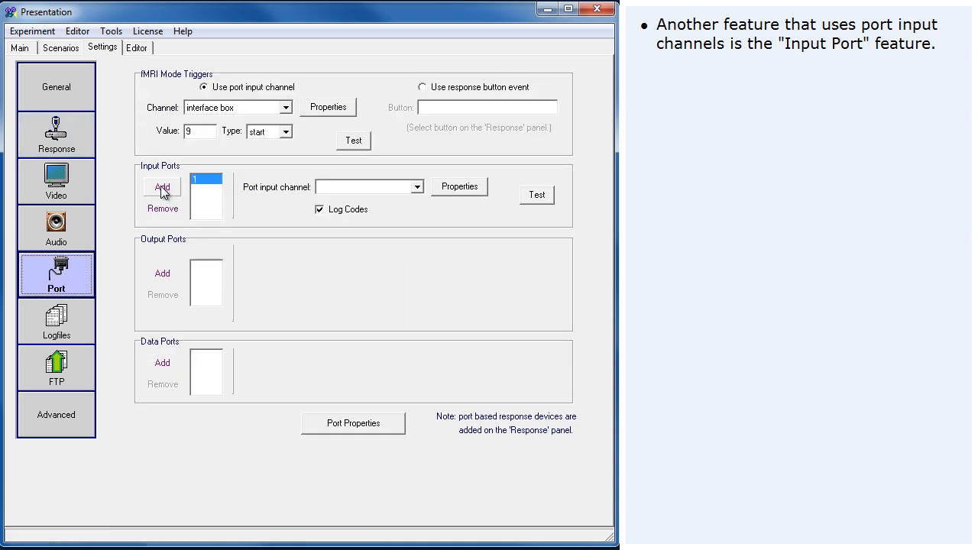
left_click(415, 186)
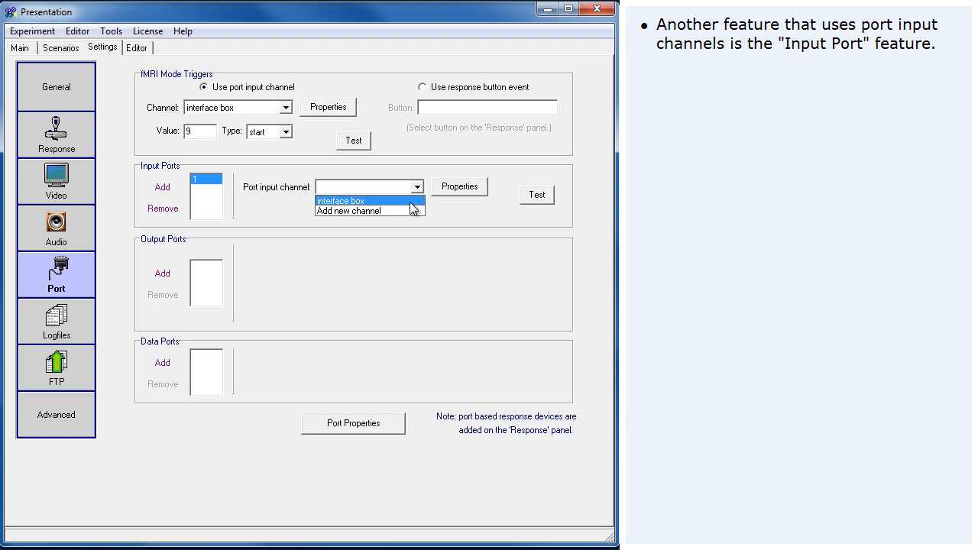
left_click(366, 200)
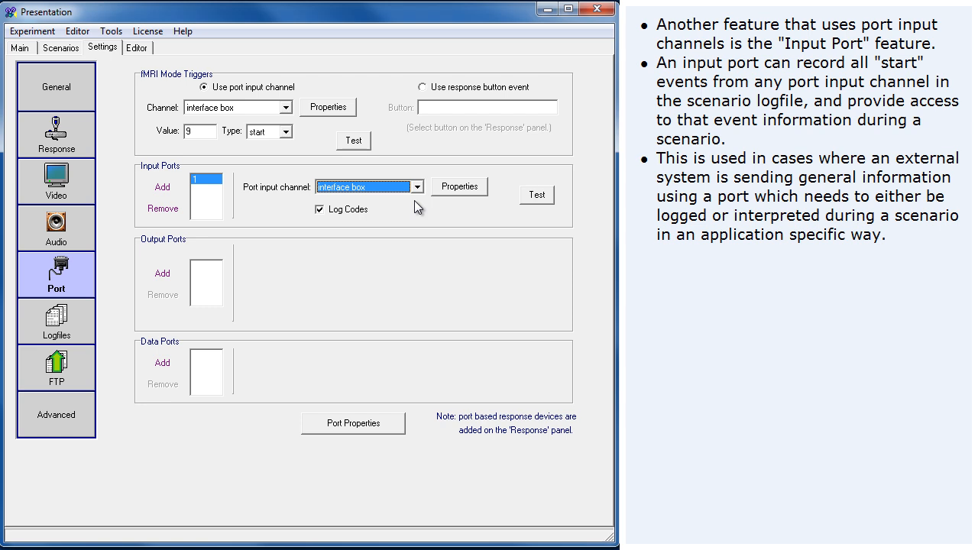
mouse_move(165, 220)
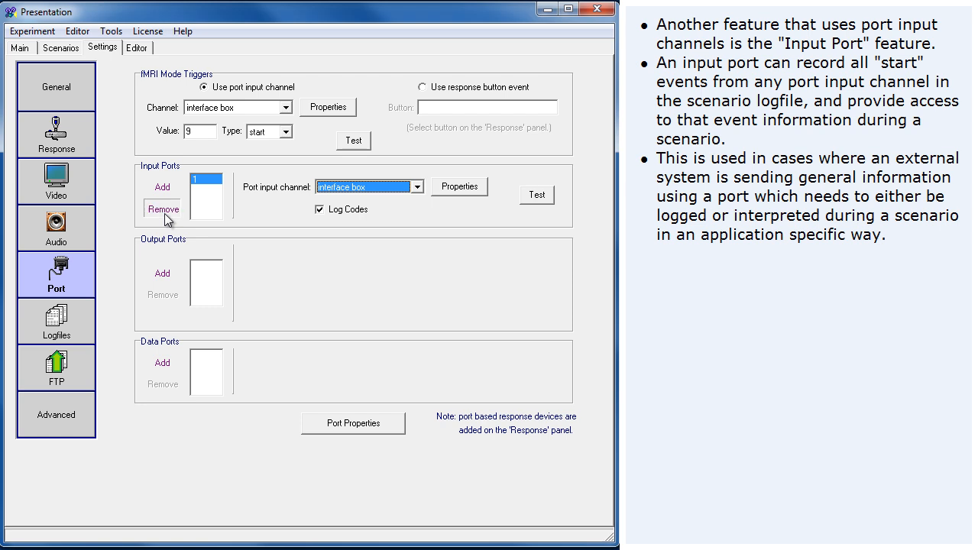
Remove that input port again and bring up the Presentation Help Guide.
left_click(162, 207)
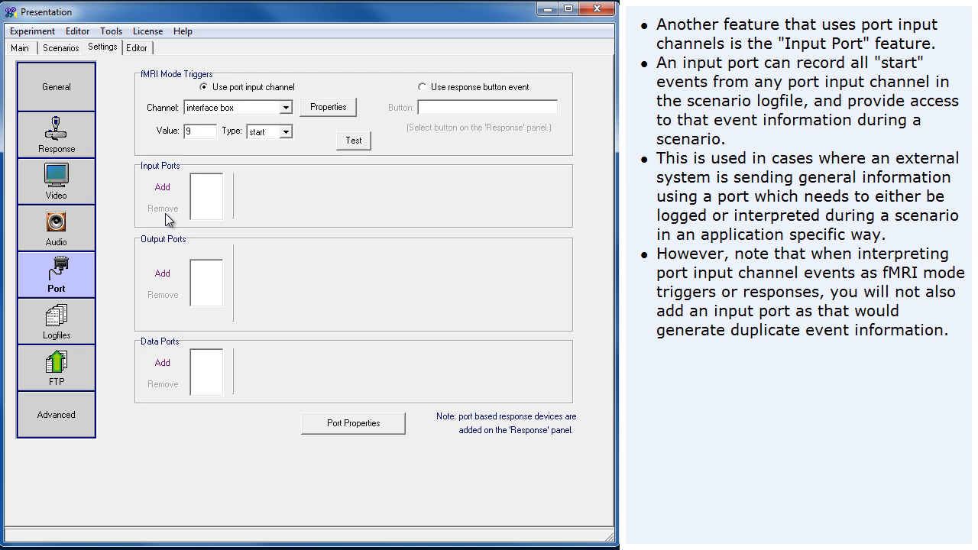
mouse_move(223, 400)
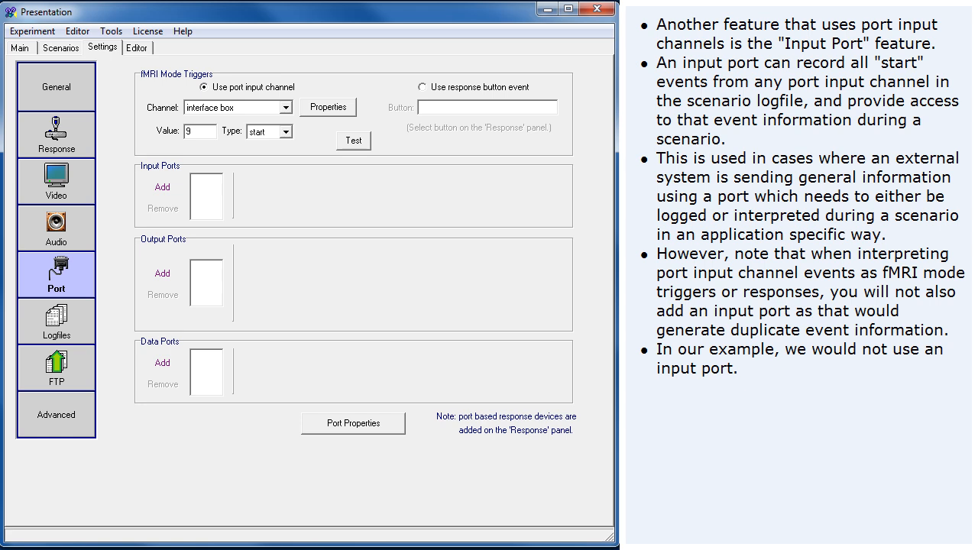
left_click(177, 30)
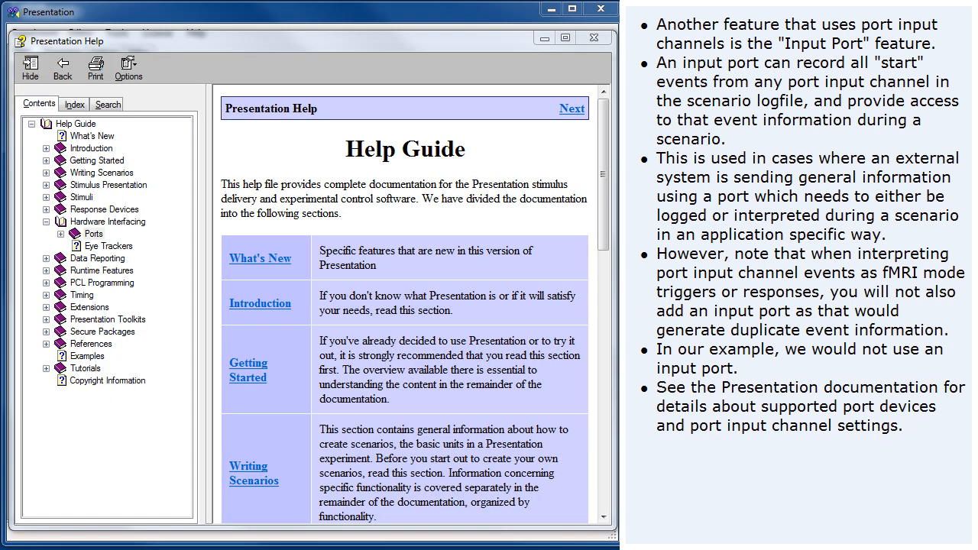